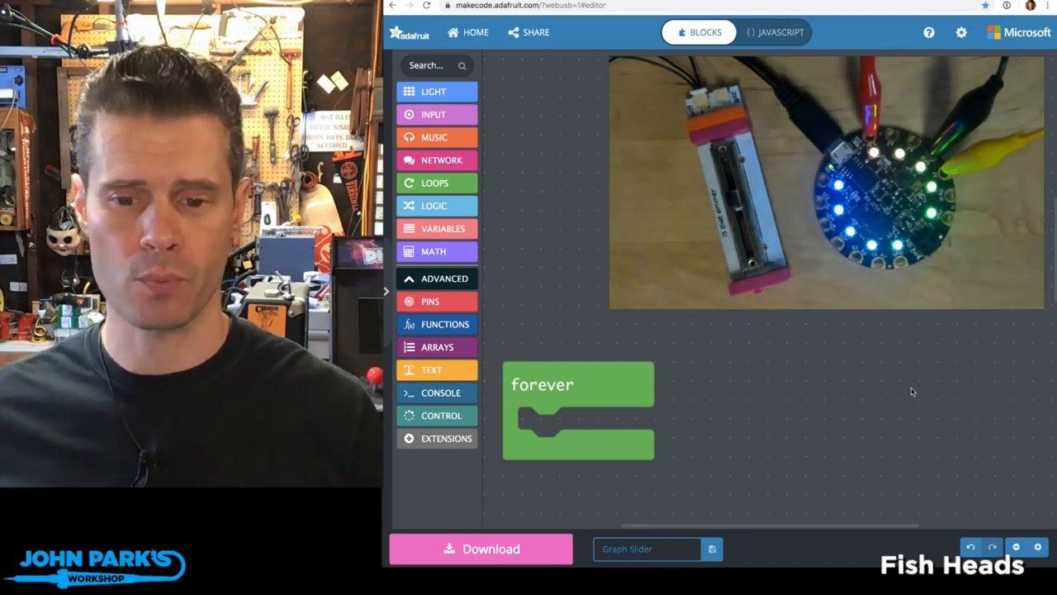
pyautogui.moveTo(832, 355)
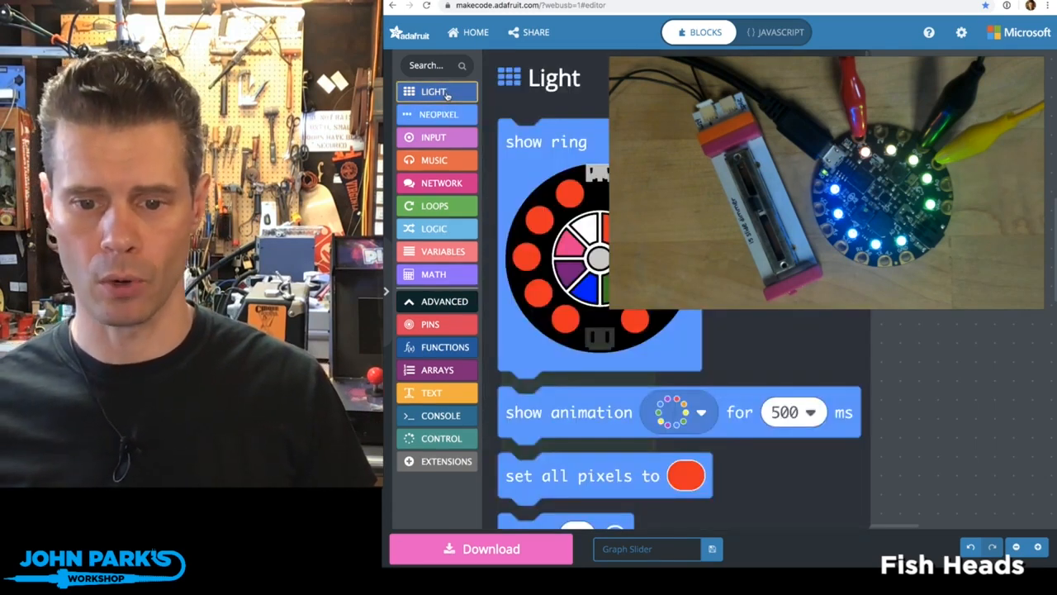
# Scroll the block categories to locate the graph block for the forever loop.
pyautogui.scroll(-3)
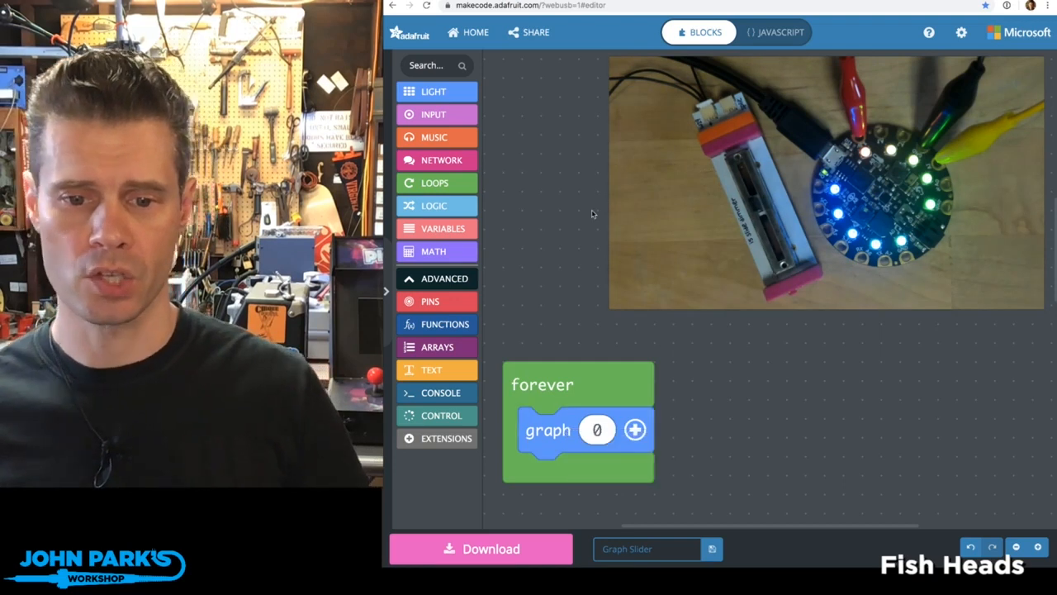
pyautogui.moveTo(492, 175)
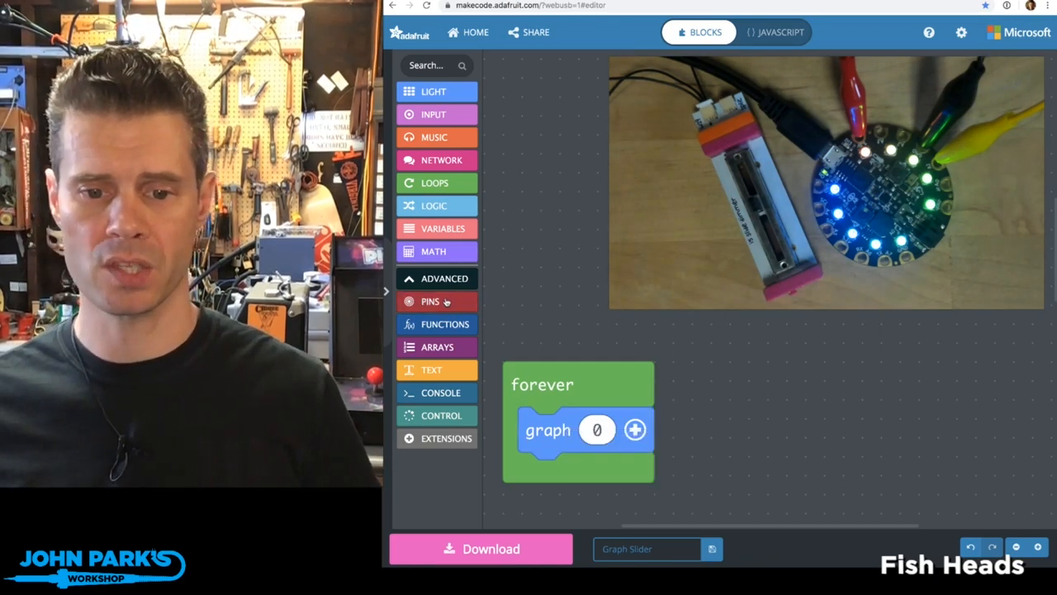
# Replace the graph block's value 0 with an analog read pin A1 block from Pins.
pyautogui.click(429, 300)
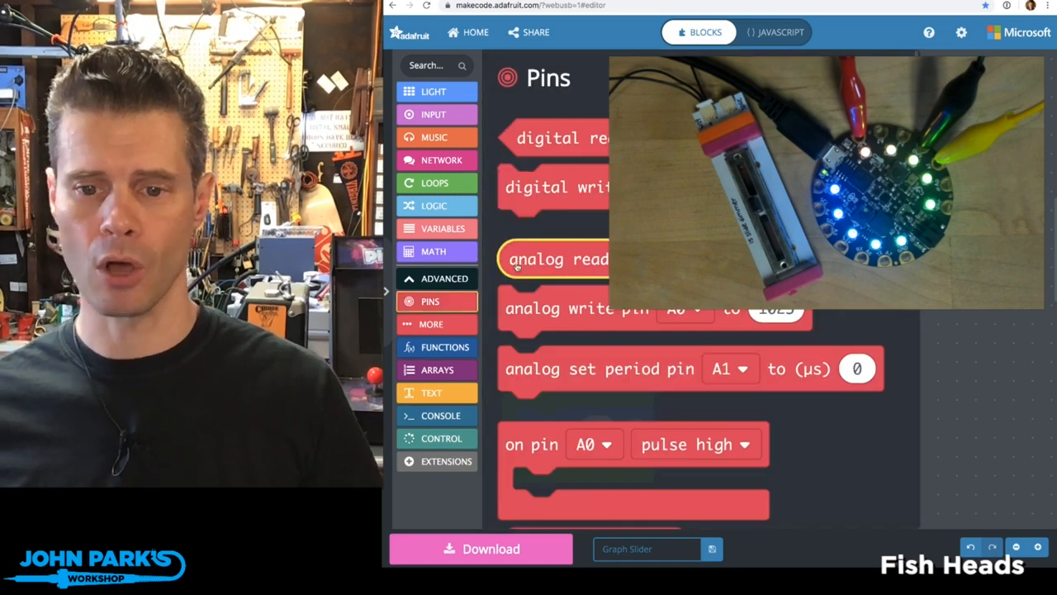
pyautogui.moveTo(562, 258); pyautogui.dragTo(660, 410)
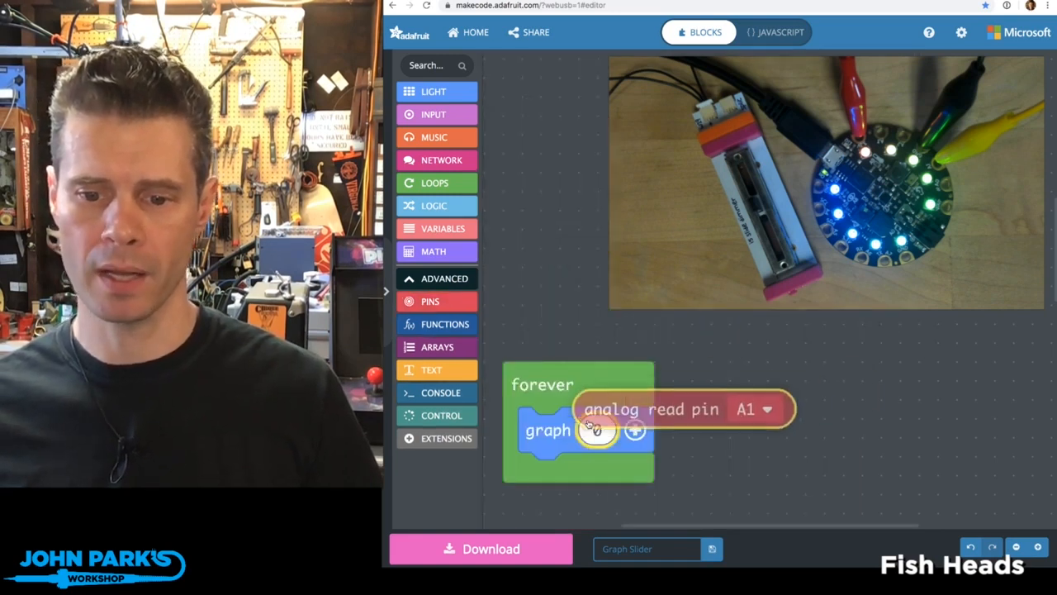
pyautogui.moveTo(675, 410); pyautogui.dragTo(657, 429)
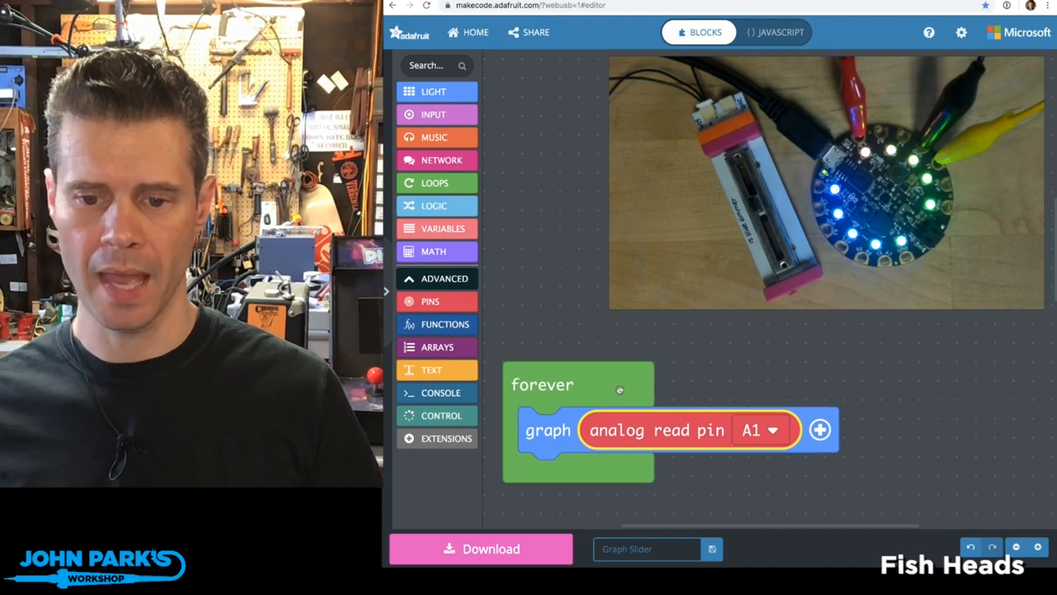